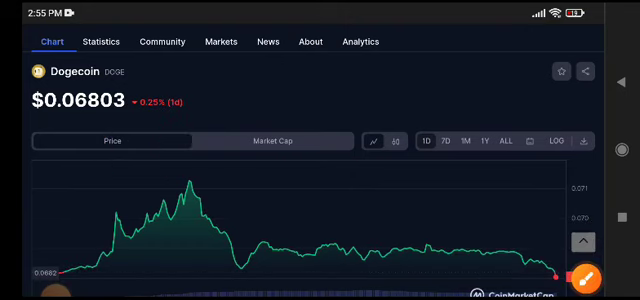
Step: Scroll the Dogecoin page so the chart's multi-year timeline and Compare with options show
scroll(up, 3)
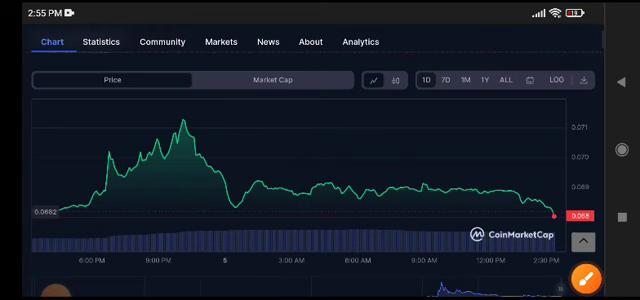
click(610, 276)
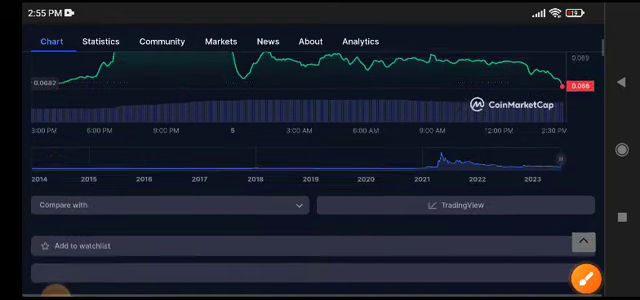
click(98, 40)
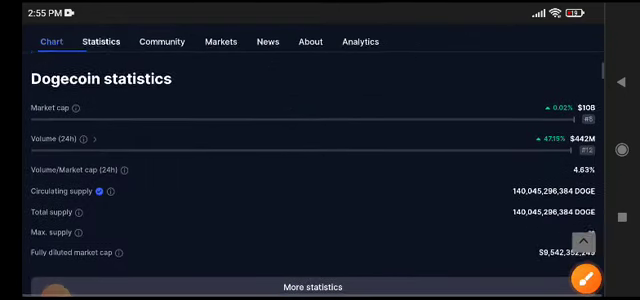
click(592, 276)
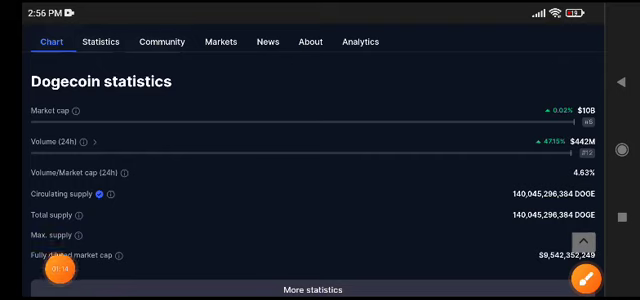
scroll(up, 3)
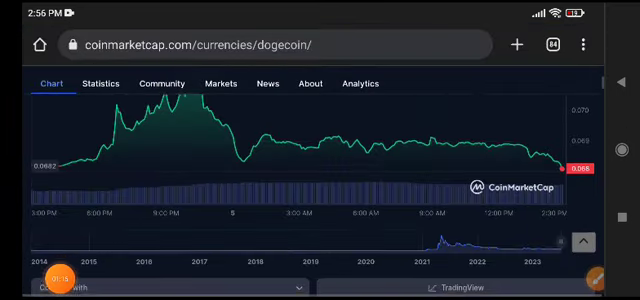